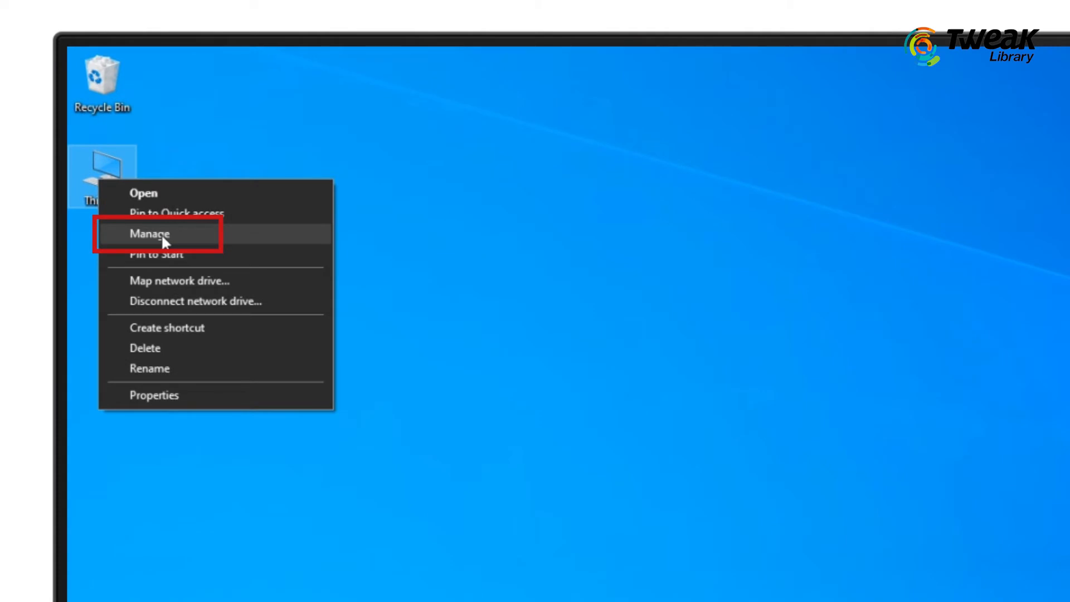
Open Computer Management from This PC's Manage option
left_click(149, 234)
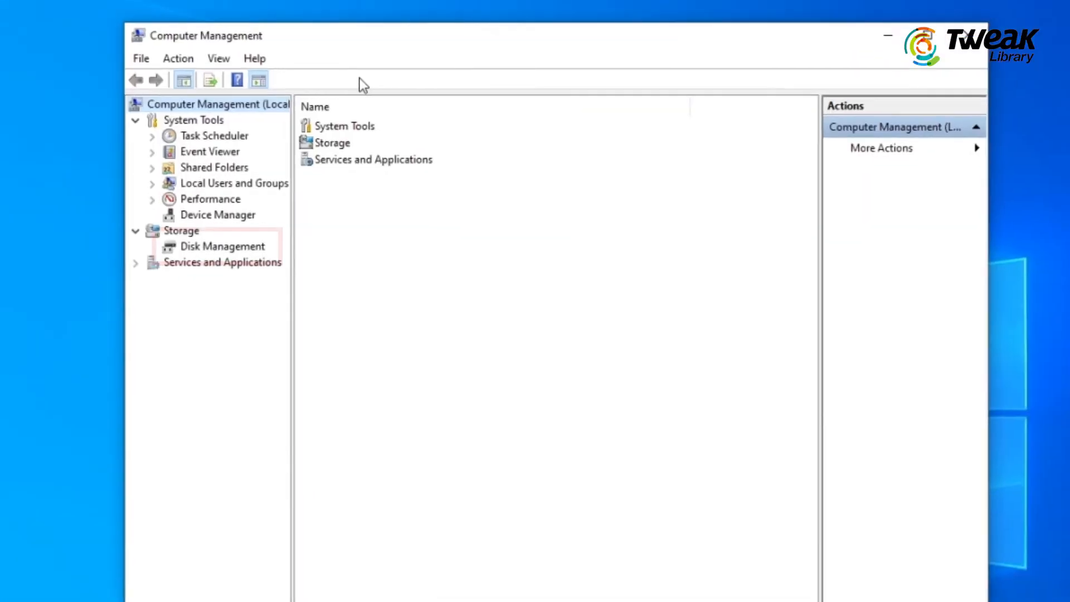
Show Disk Management and select Disk 0's 127.91 GB unallocated space
left_click(223, 245)
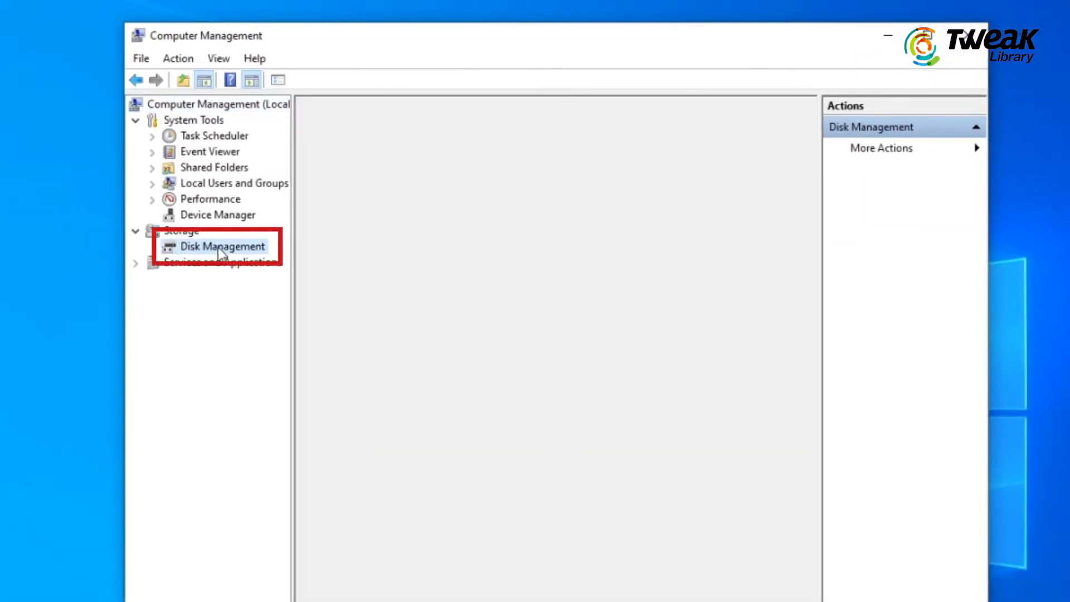
left_click(222, 245)
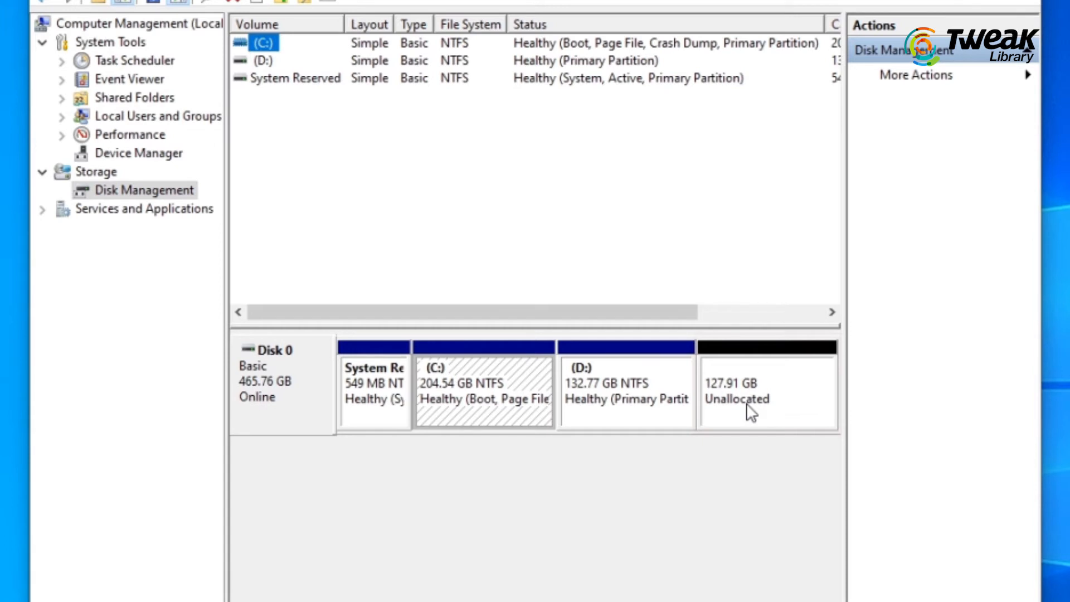
left_click(751, 389)
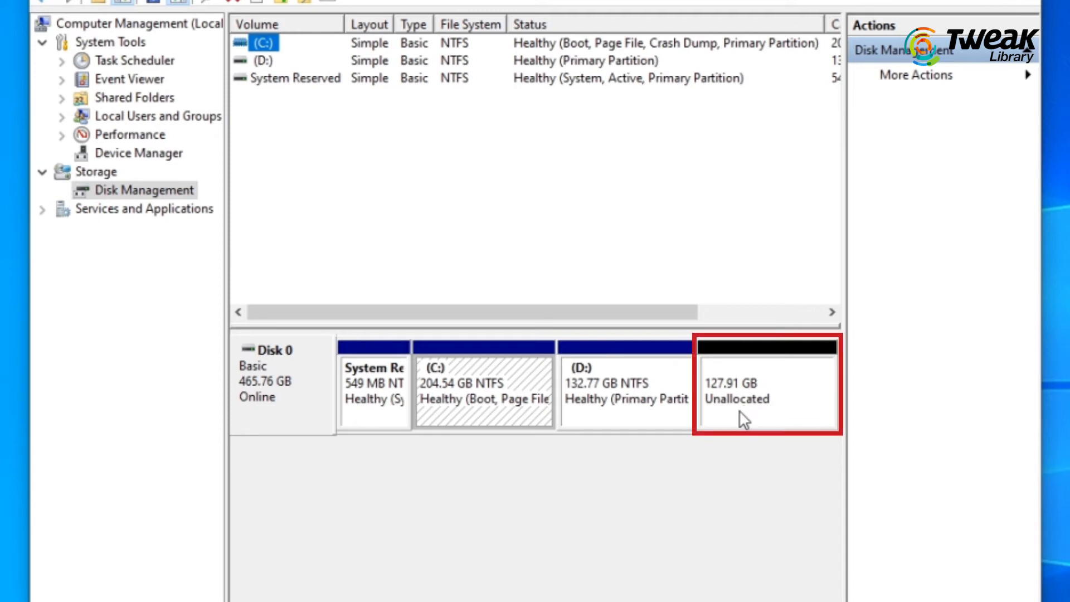
left_click(765, 385)
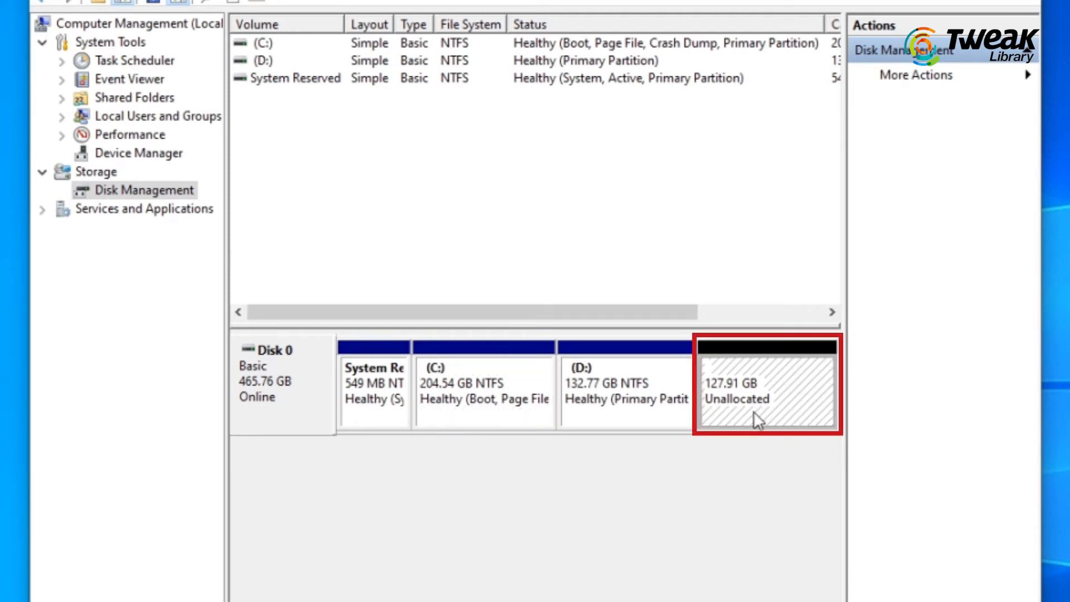
Start a New Simple Volume on the unallocated space, keeping the full 130977 MB size
right_click(751, 385)
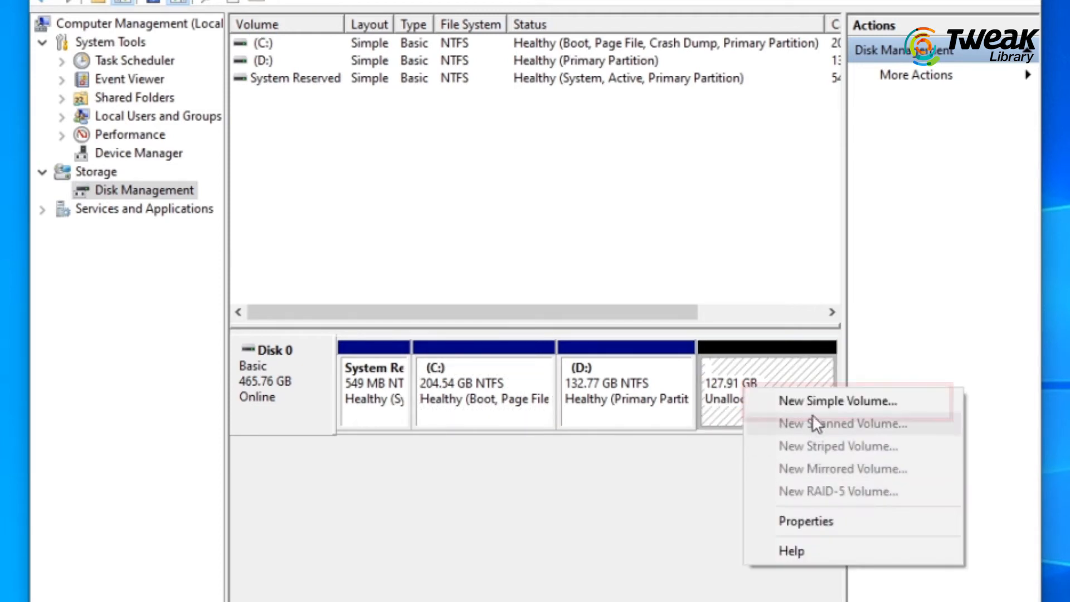
mouse_move(822, 402)
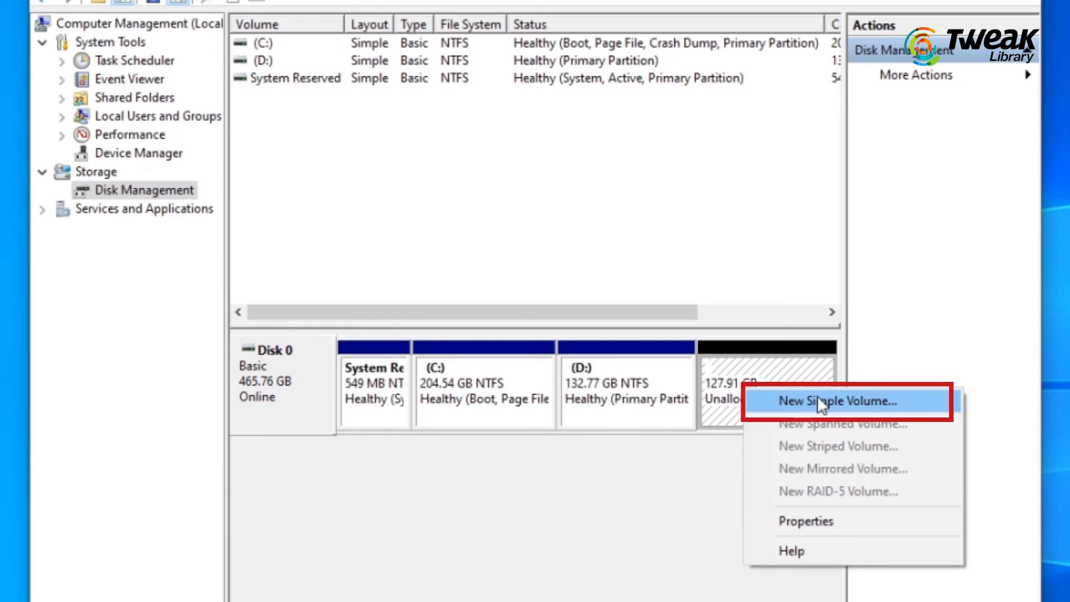
left_click(836, 401)
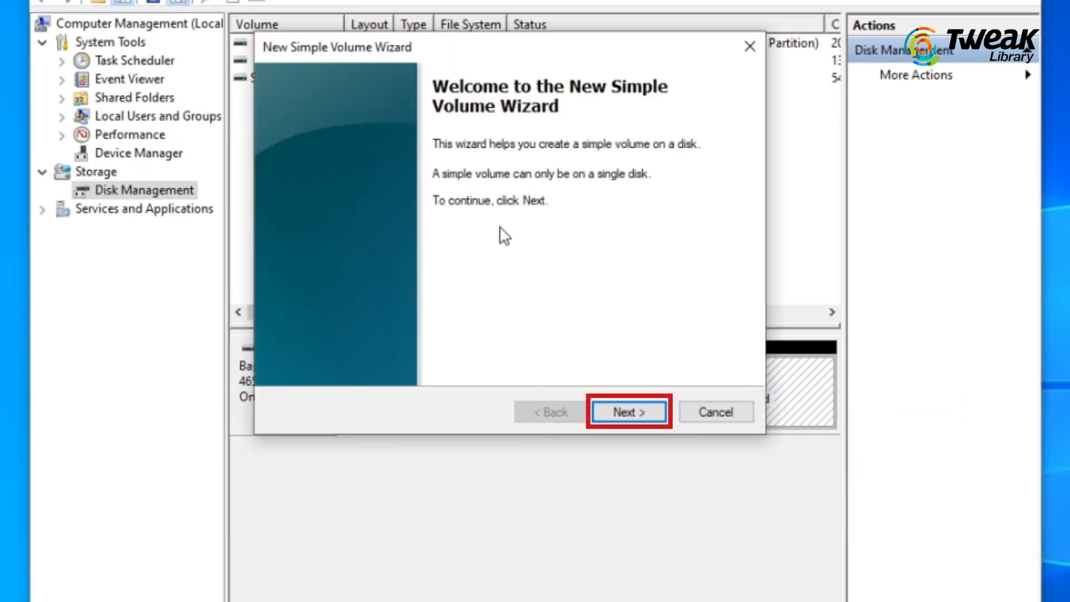
left_click(627, 411)
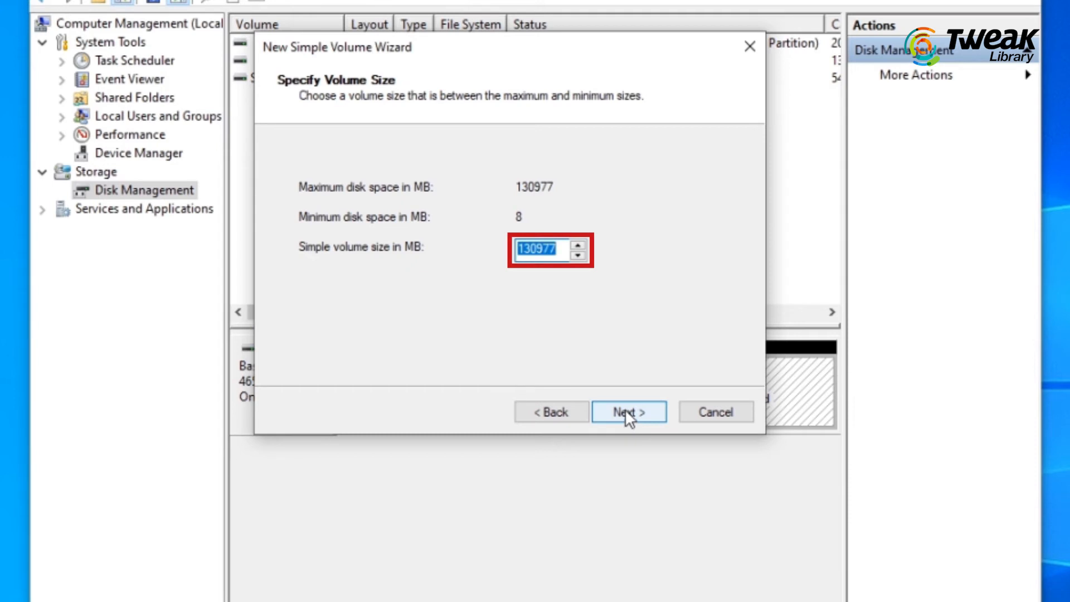
left_click(629, 411)
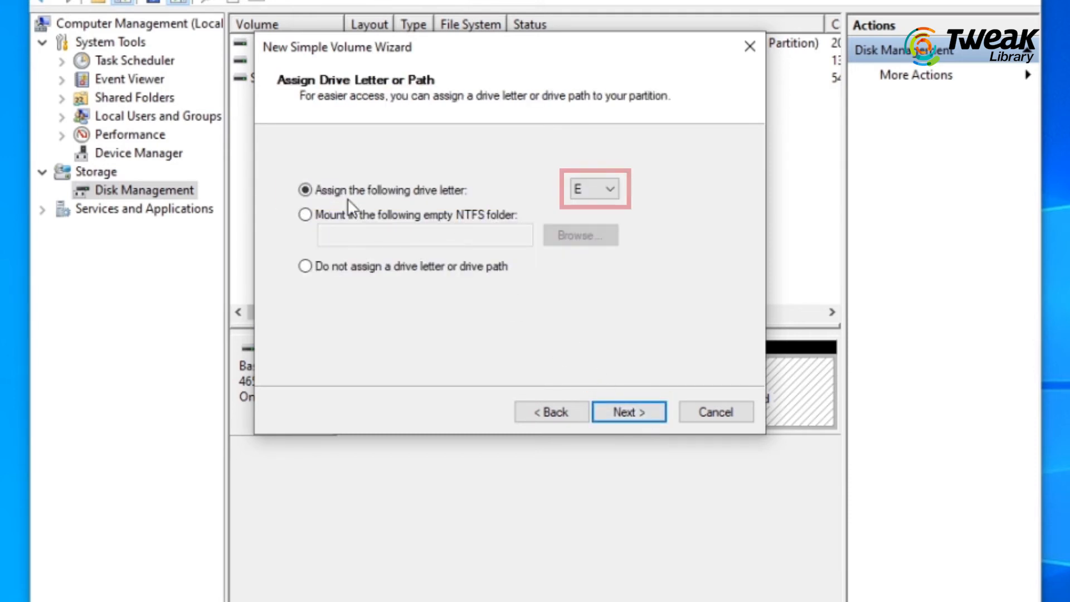
Assign drive letter F, keep NTFS quick format, and finish the wizard
left_click(612, 188)
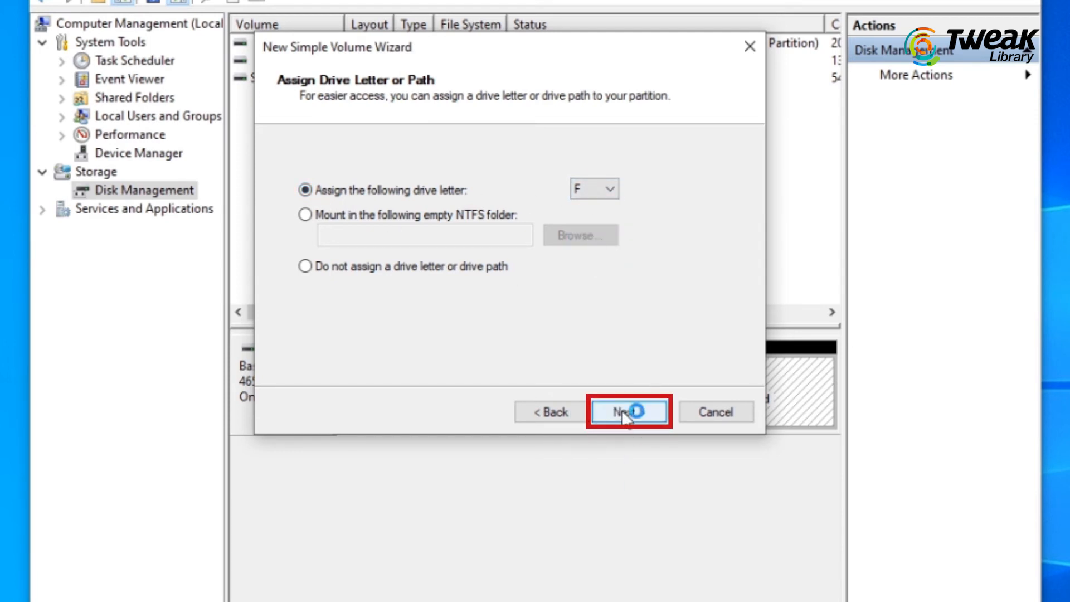
left_click(627, 411)
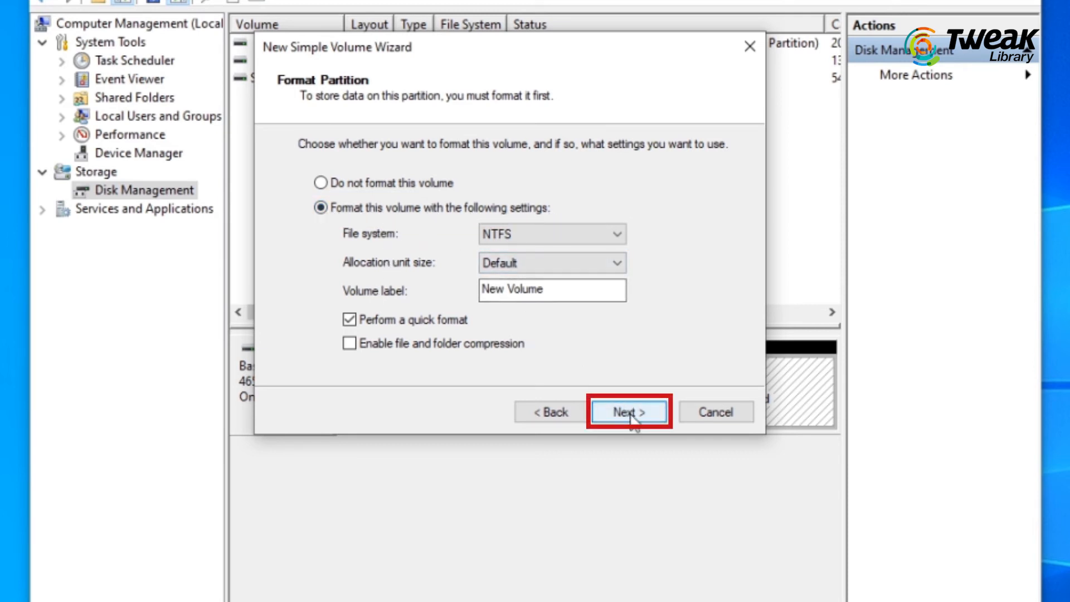
left_click(626, 411)
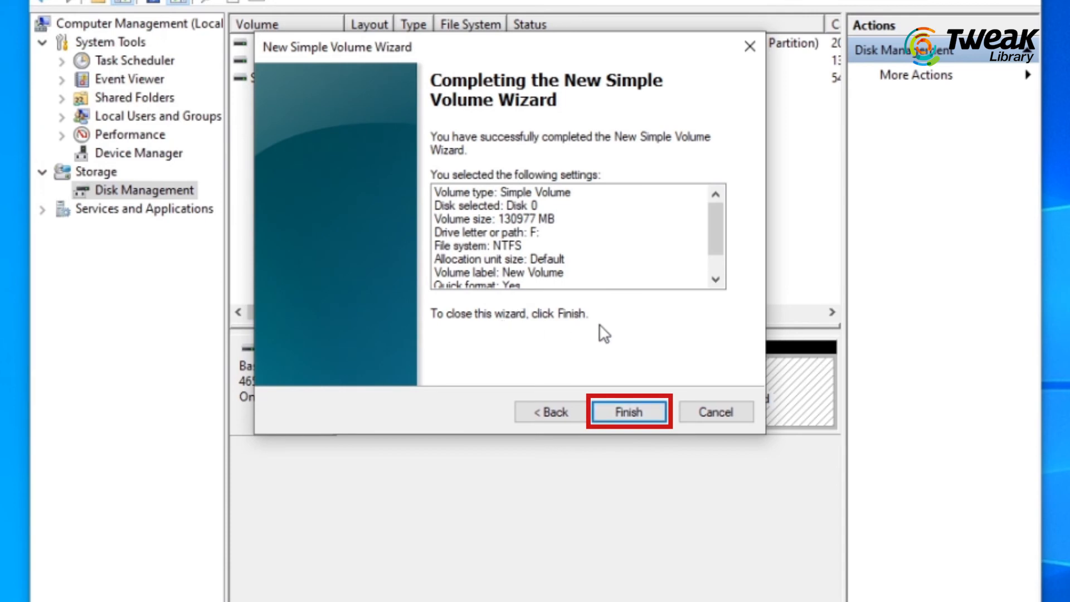
left_click(627, 411)
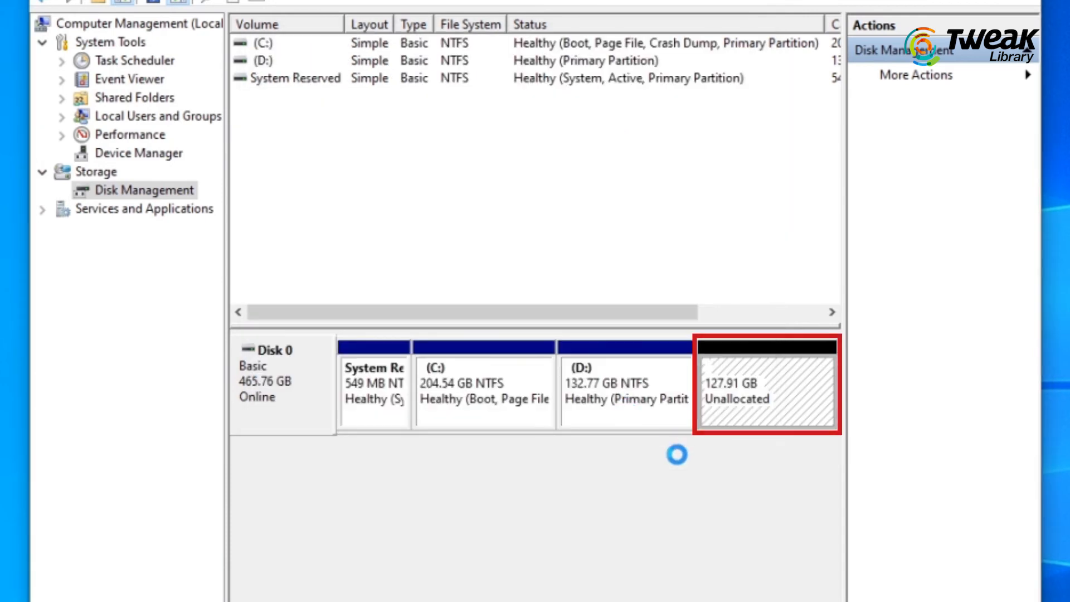